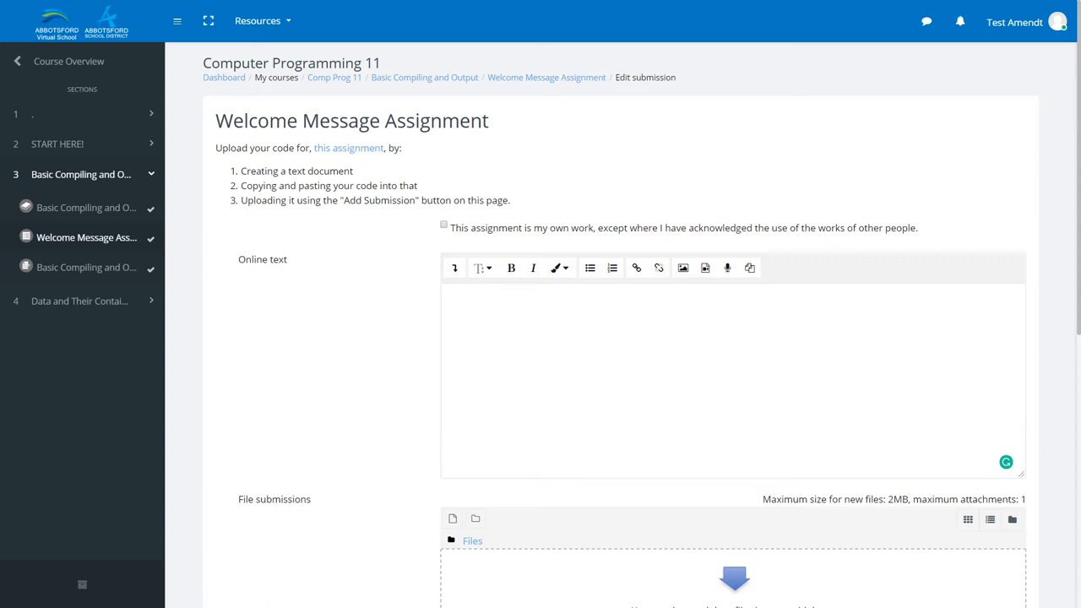
pyautogui.moveTo(336, 362)
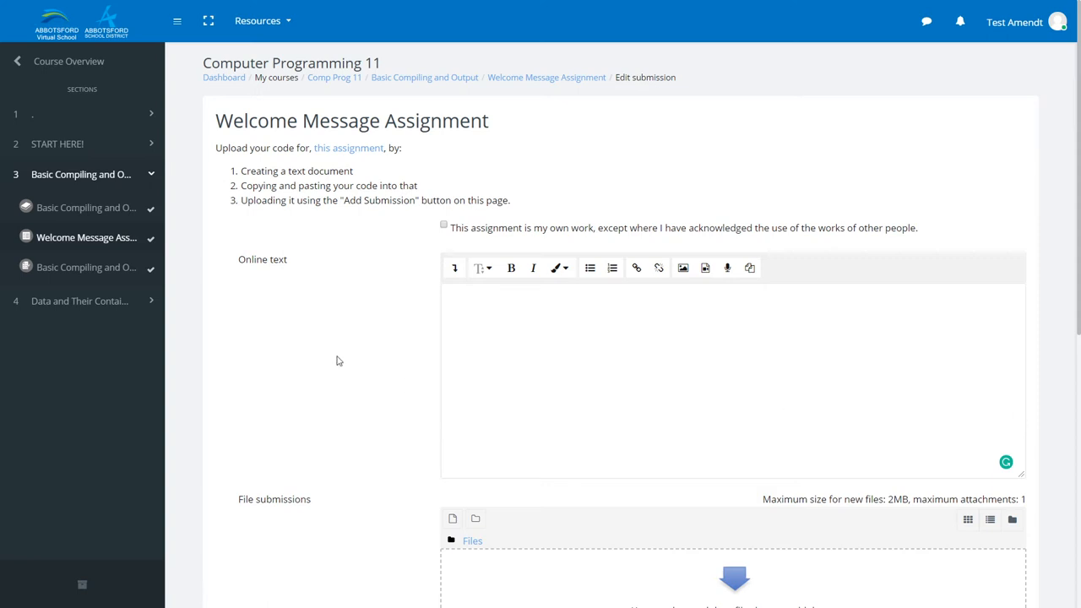
pyautogui.moveTo(547, 78)
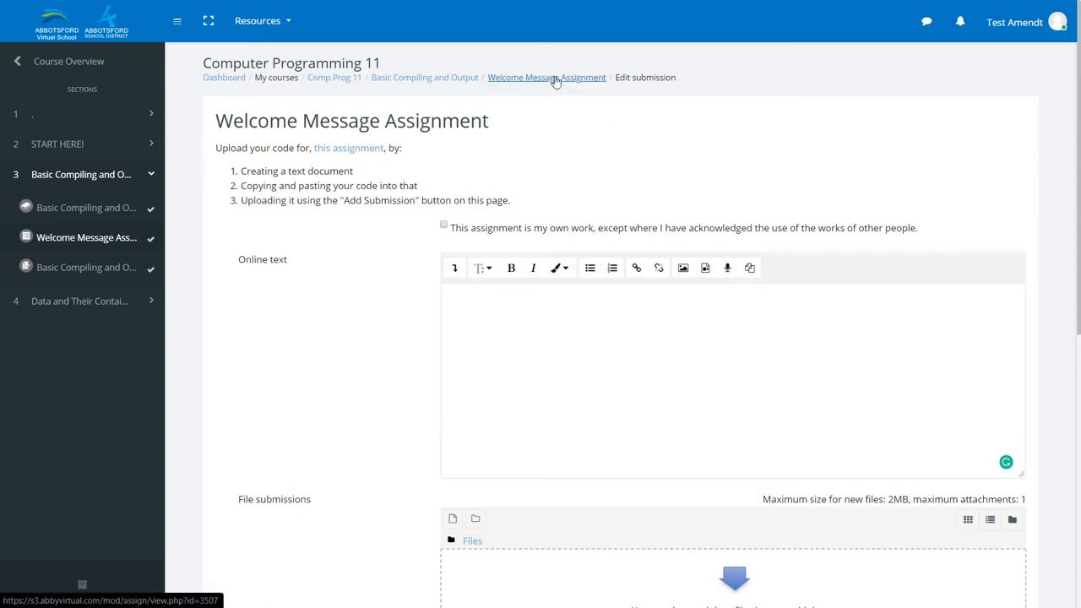
# From the assignment overview, add a submission and bring up the audio recorder in the Online text editor.
pyautogui.click(547, 78)
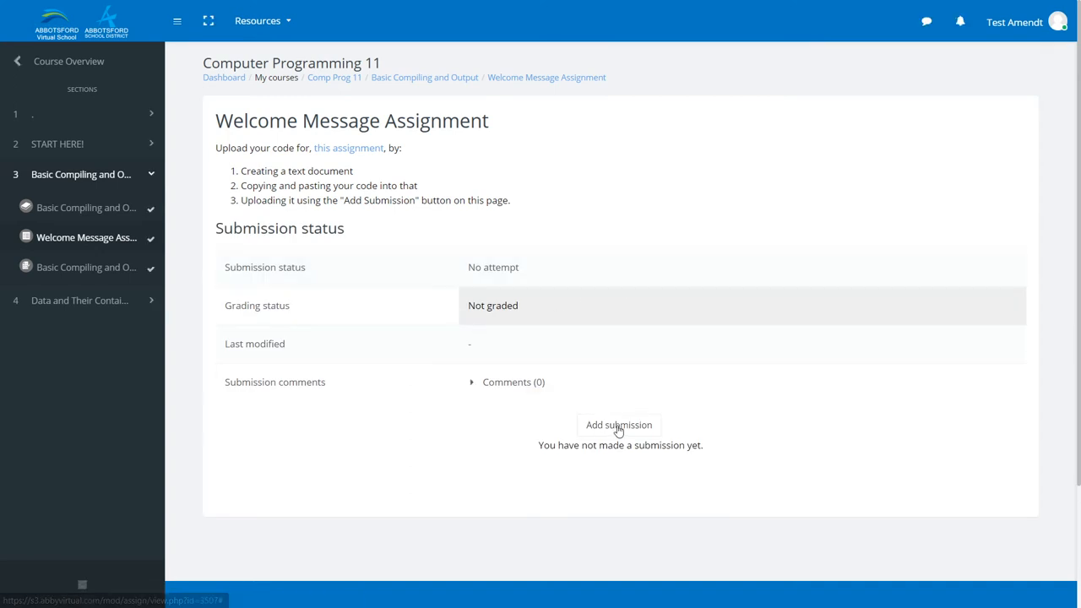
pyautogui.click(618, 426)
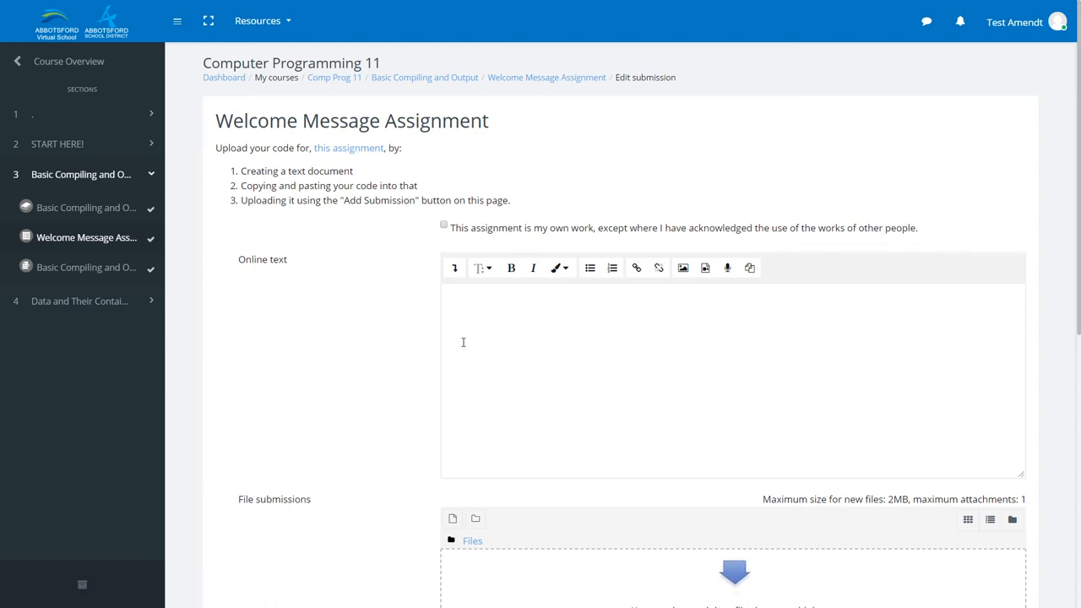
pyautogui.click(517, 333)
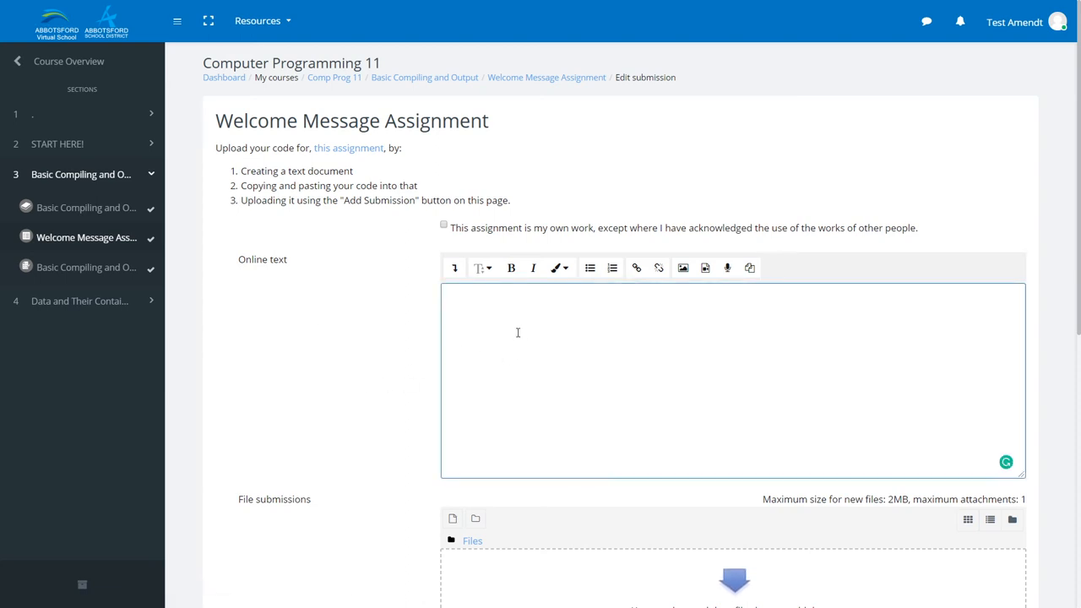
pyautogui.scroll(-3)
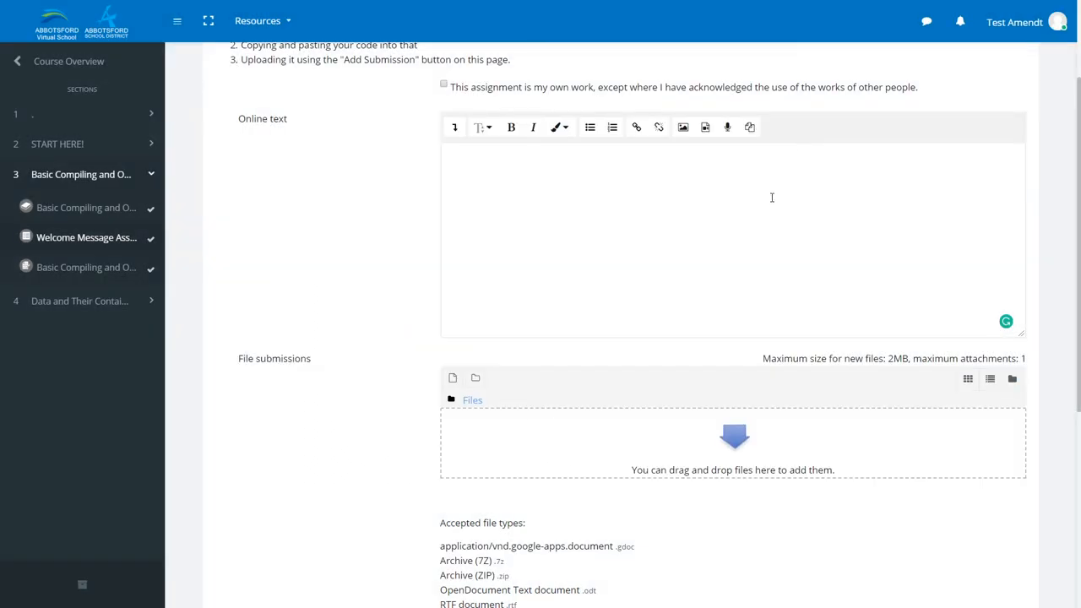
pyautogui.scroll(3)
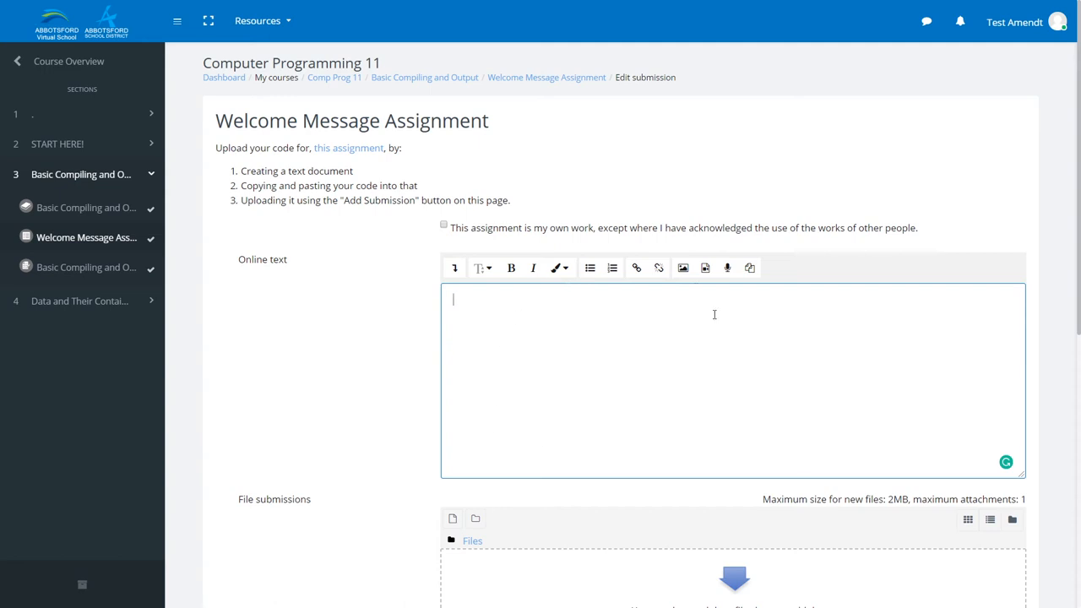
pyautogui.moveTo(619, 326)
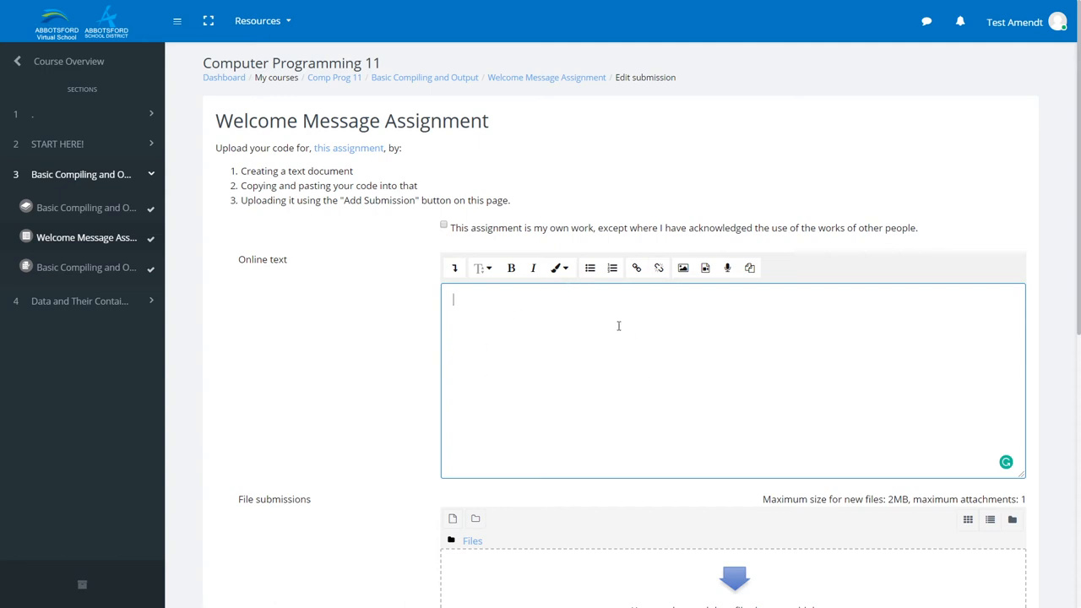
pyautogui.moveTo(618, 327)
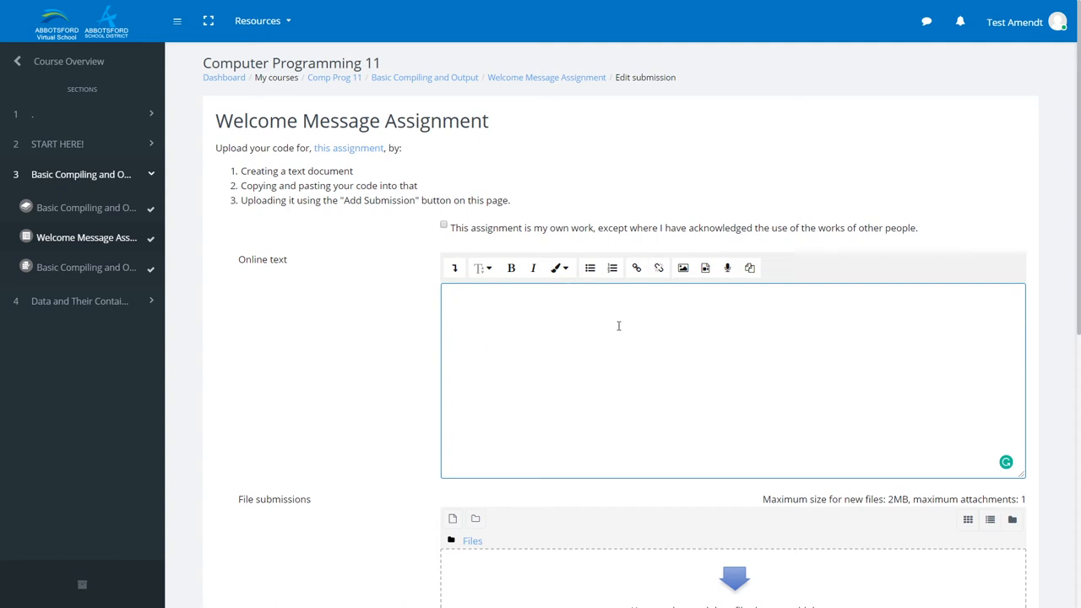
pyautogui.moveTo(460, 287)
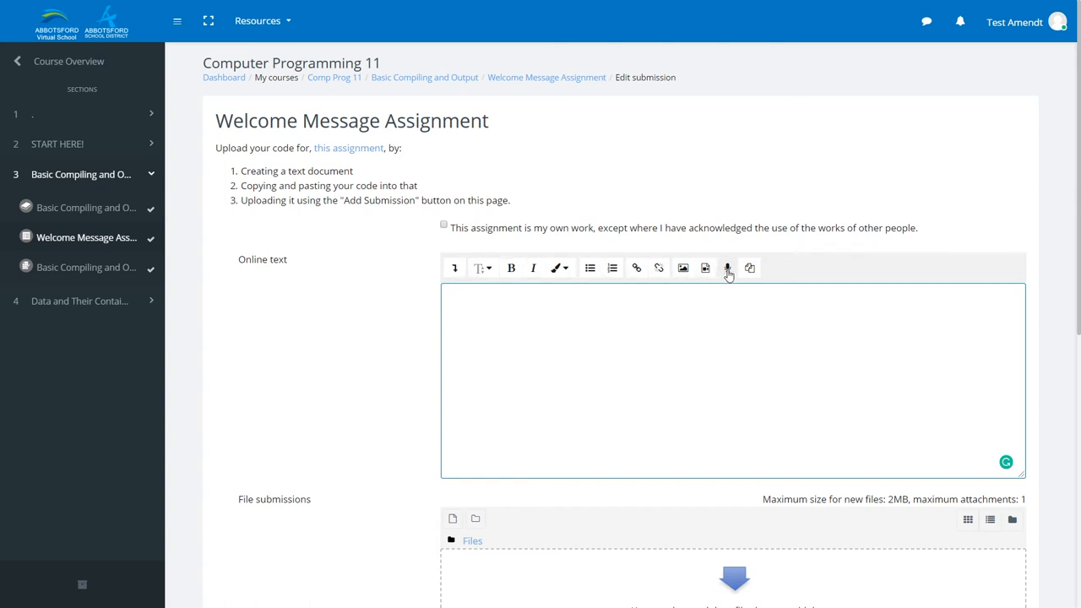
pyautogui.moveTo(727, 267)
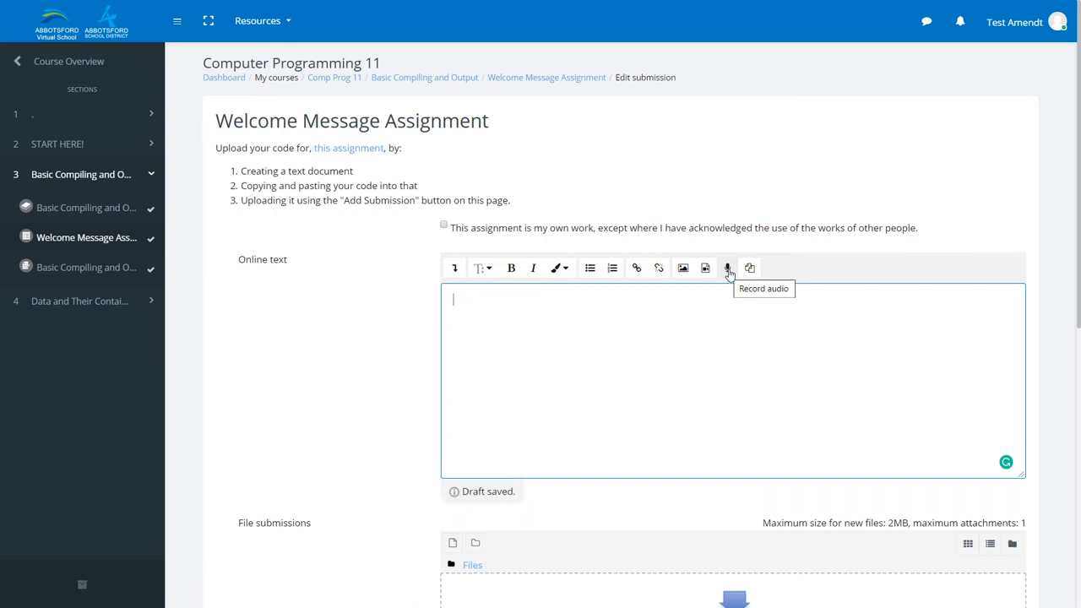
pyautogui.moveTo(727, 267)
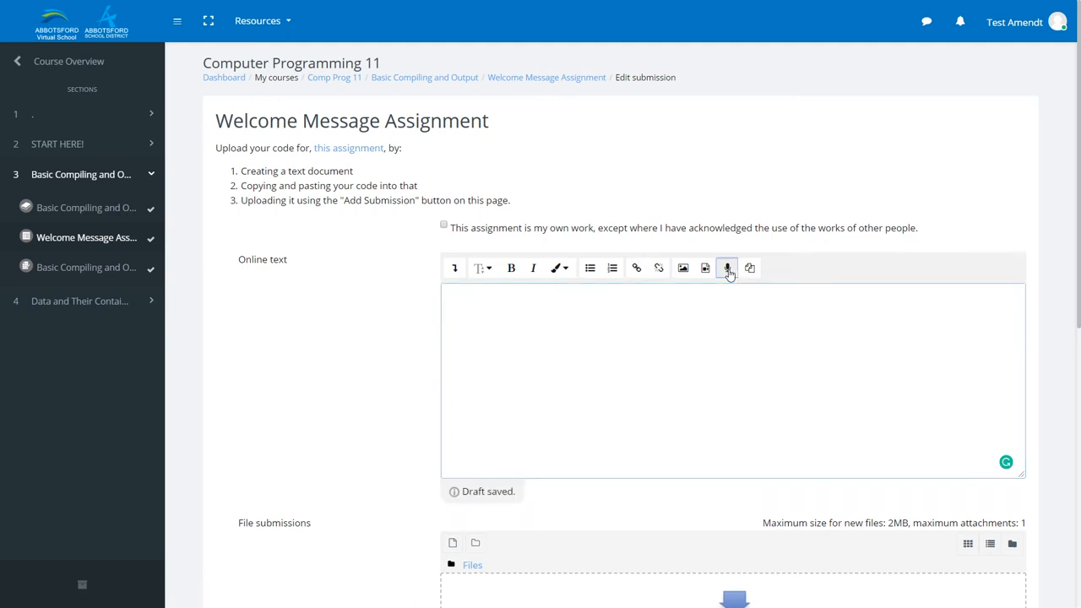
pyautogui.click(727, 267)
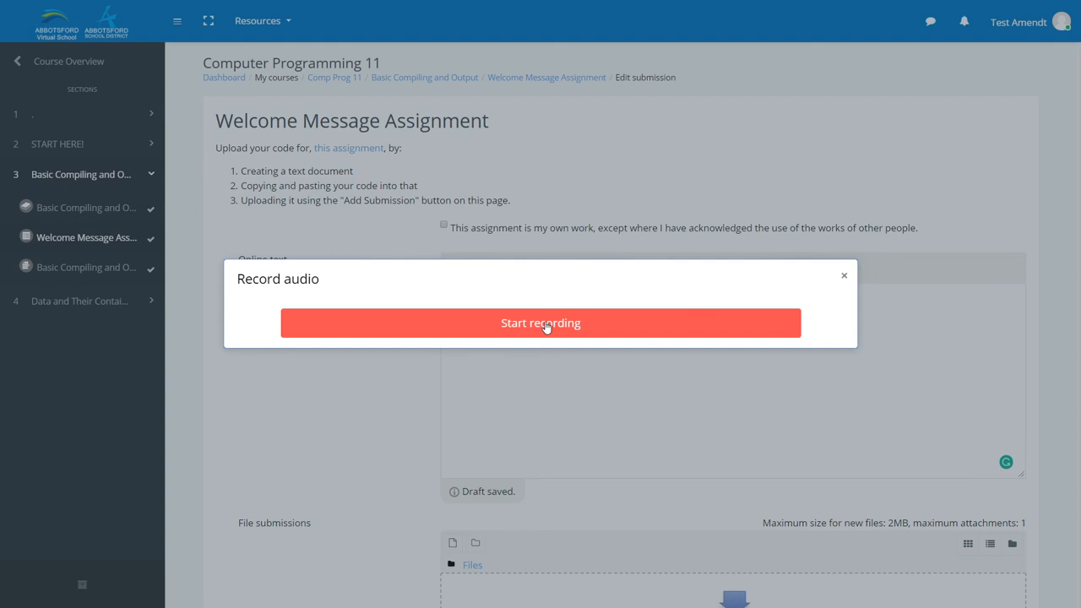
# Record a short spoken clip by starting and then stopping the recorder.
pyautogui.click(541, 322)
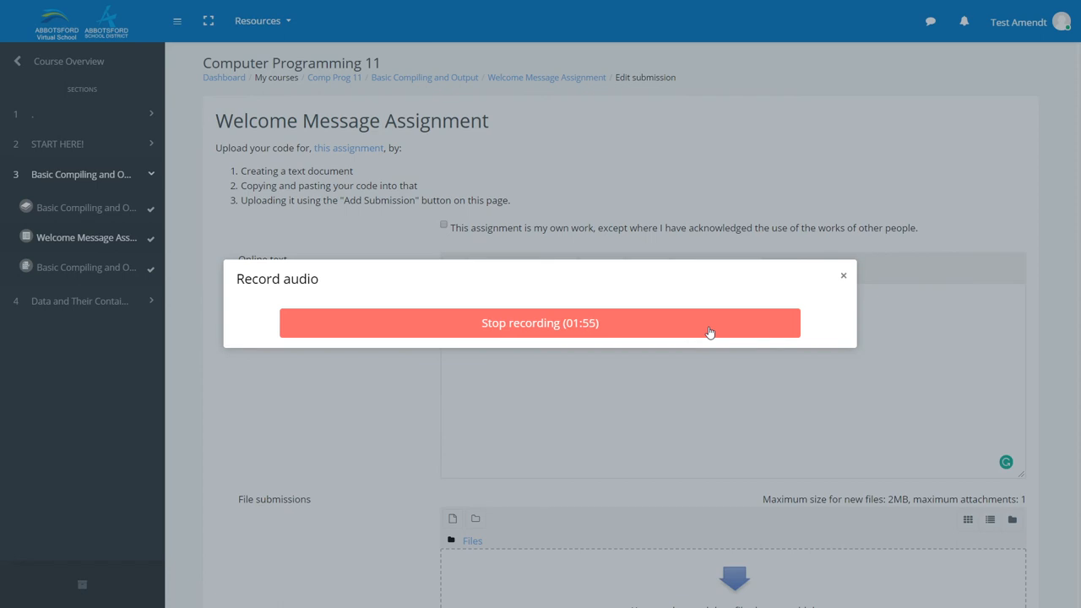
pyautogui.click(540, 323)
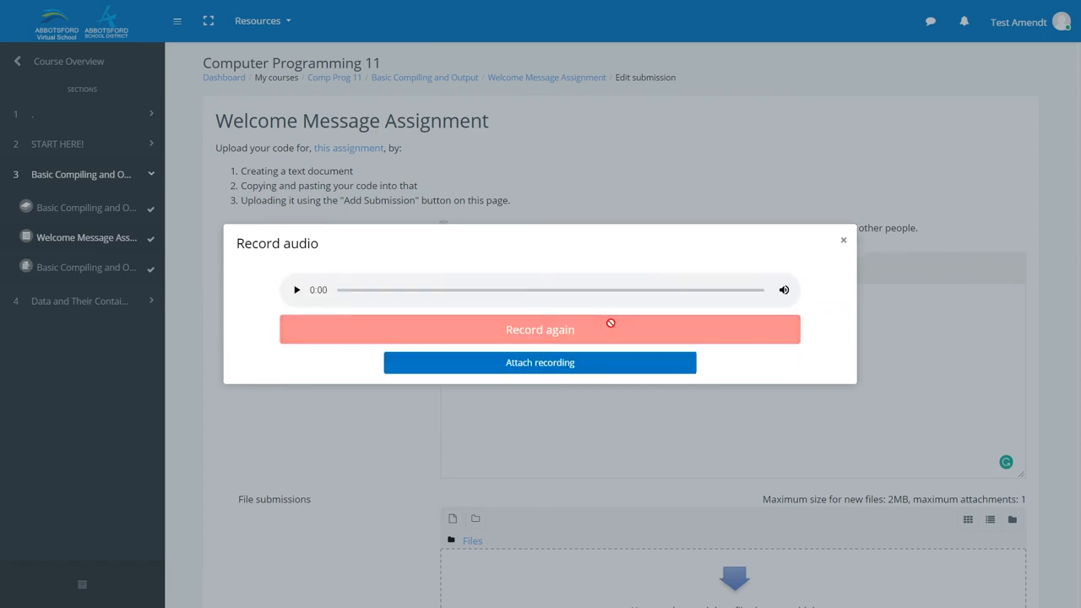
pyautogui.moveTo(284, 294)
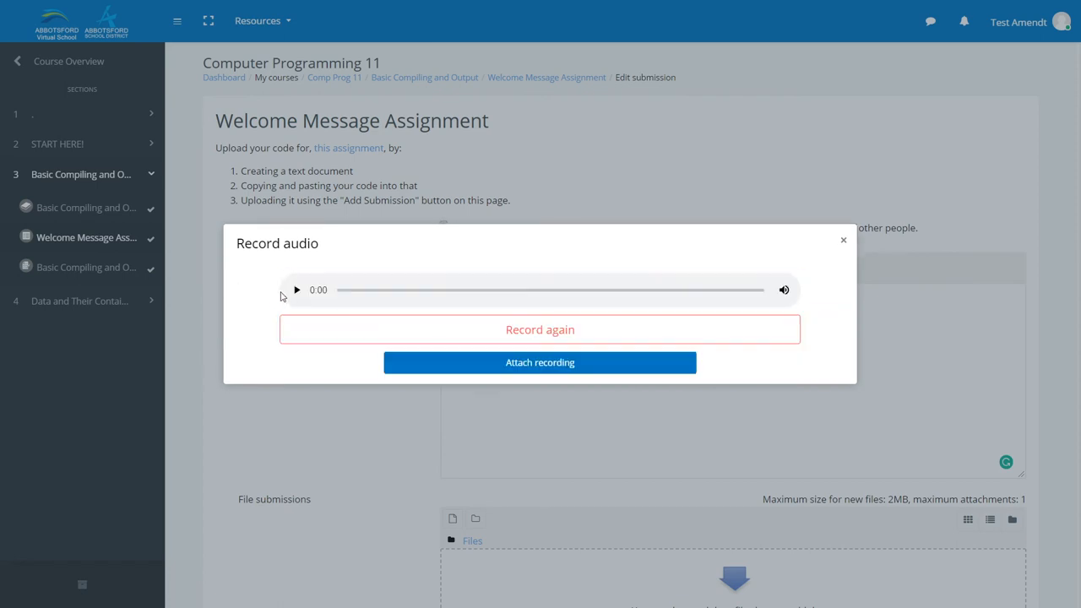
pyautogui.click(297, 291)
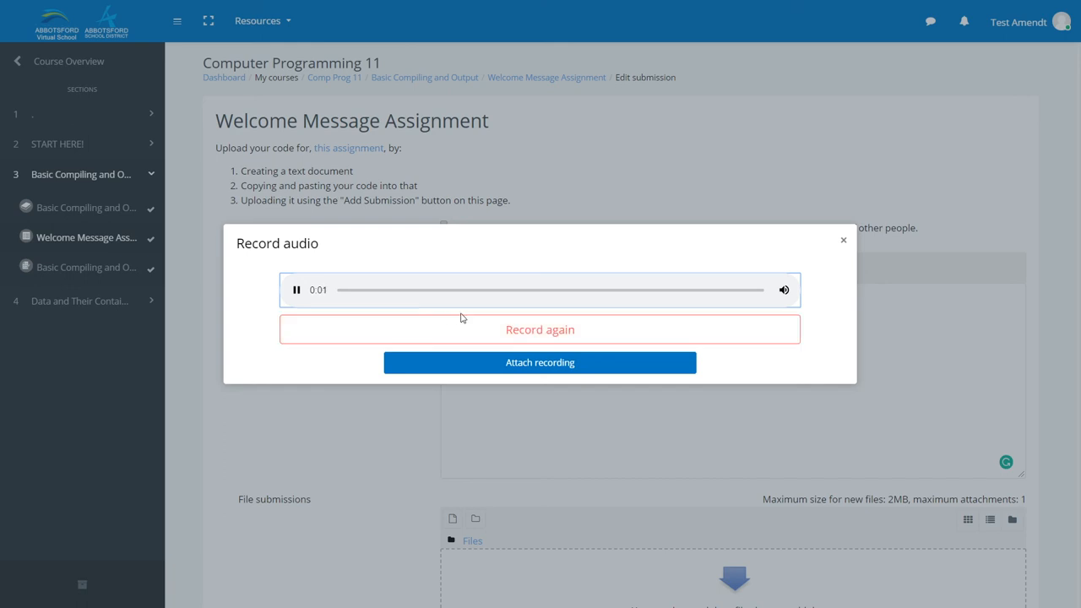
pyautogui.click(298, 290)
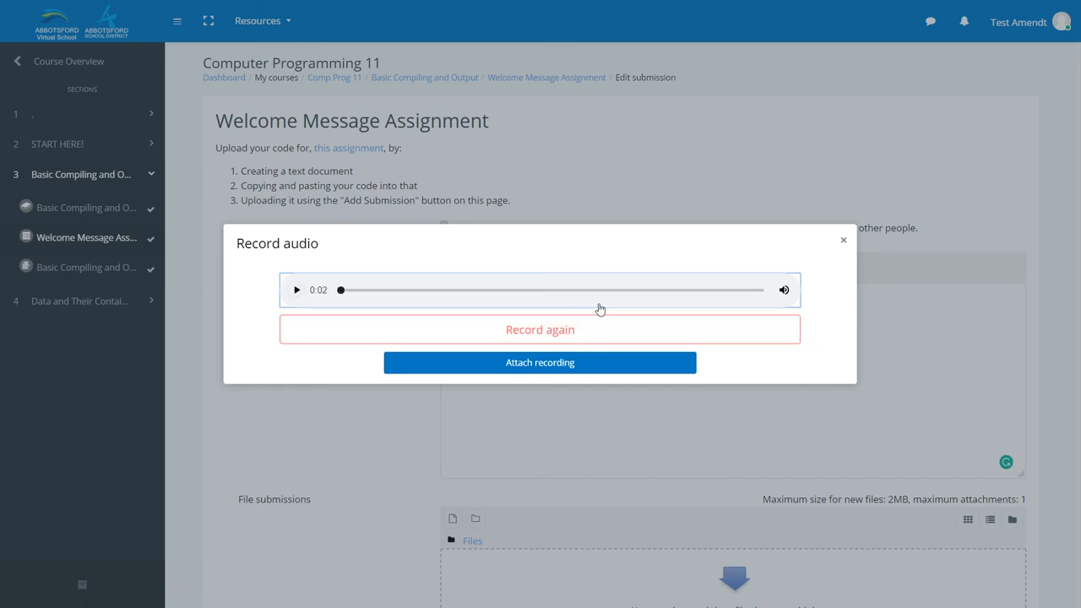
pyautogui.moveTo(541, 362)
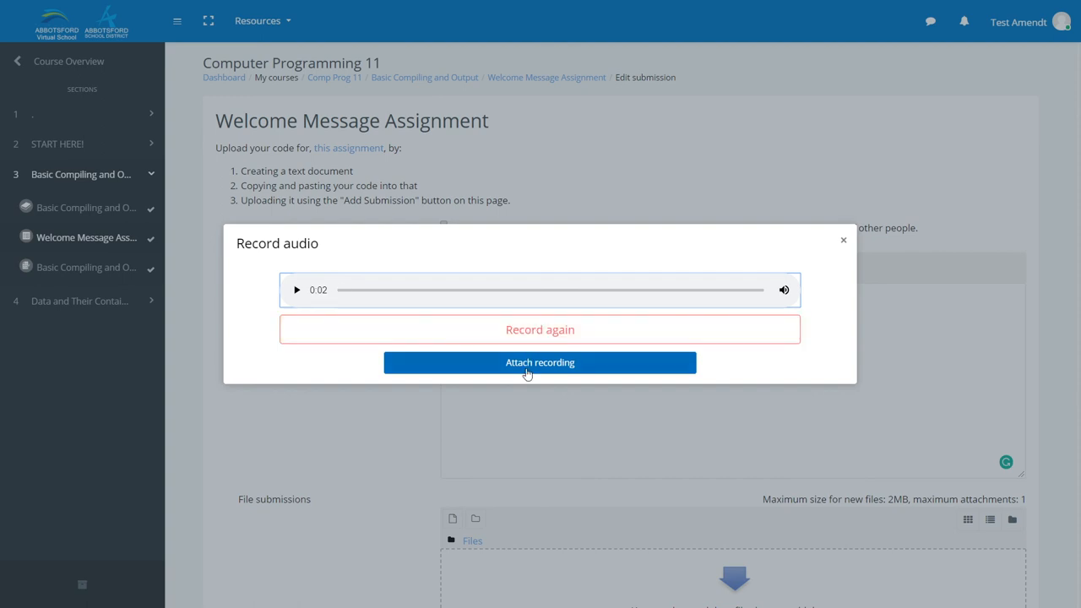
pyautogui.moveTo(540, 329)
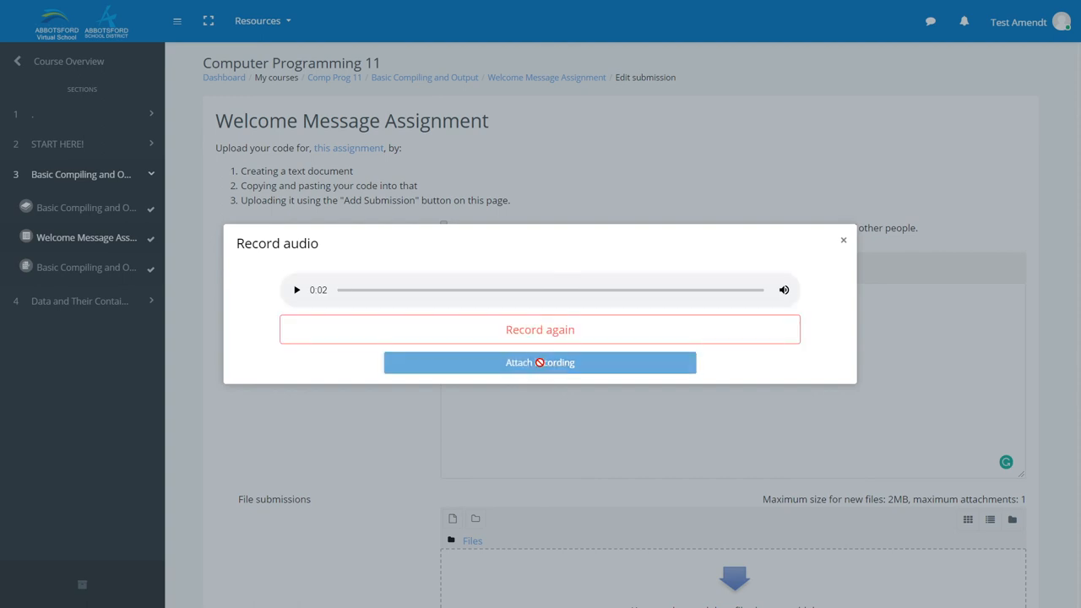
# Attach the recording so the audio clip is embedded in the Online text, checking down to Save changes.
pyautogui.click(541, 362)
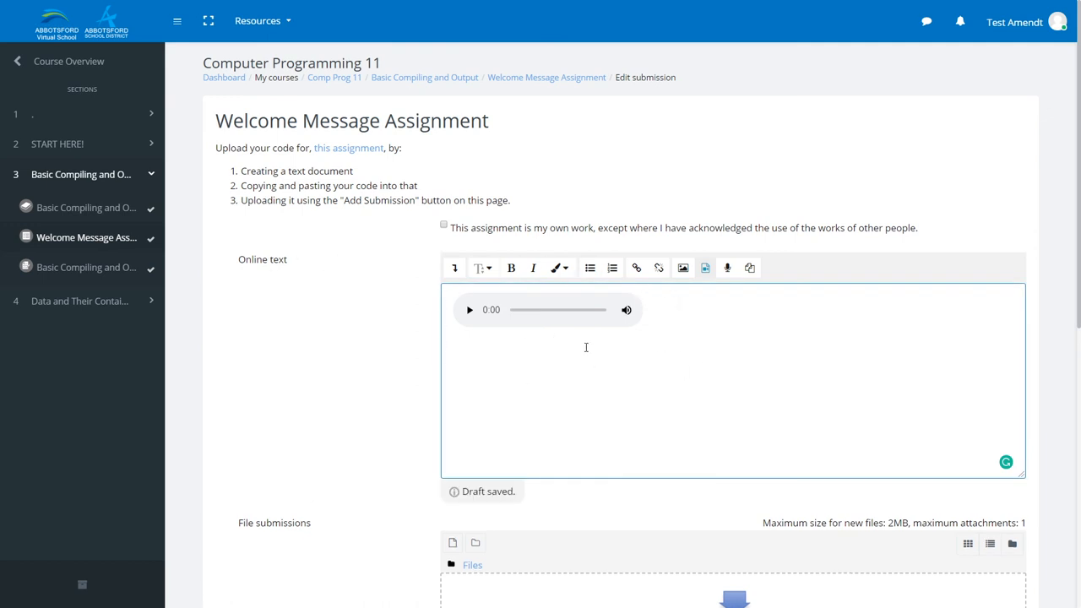
pyautogui.scroll(-3)
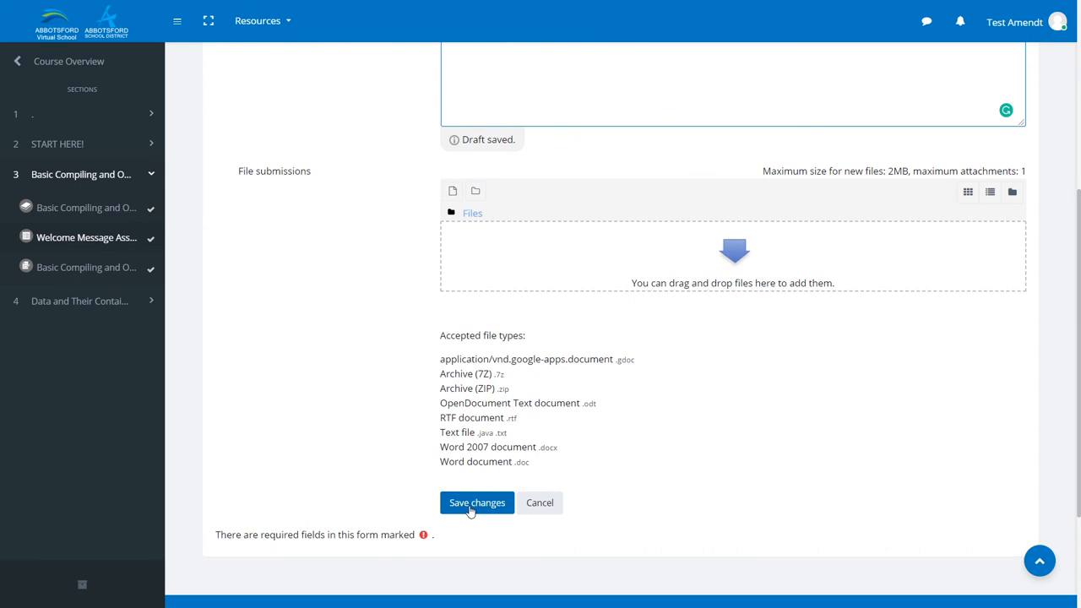
pyautogui.scroll(3)
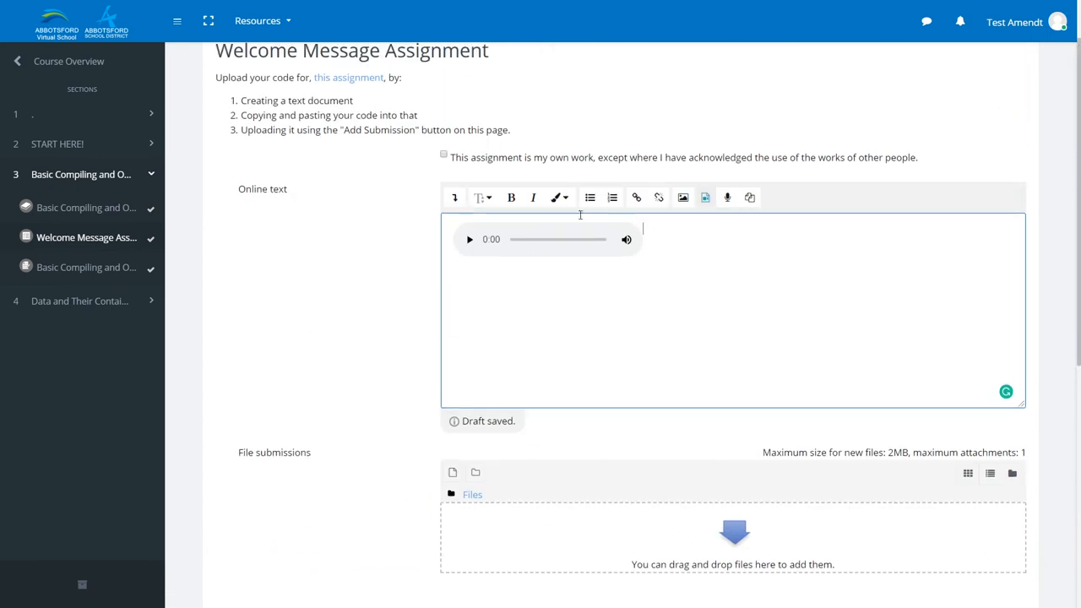